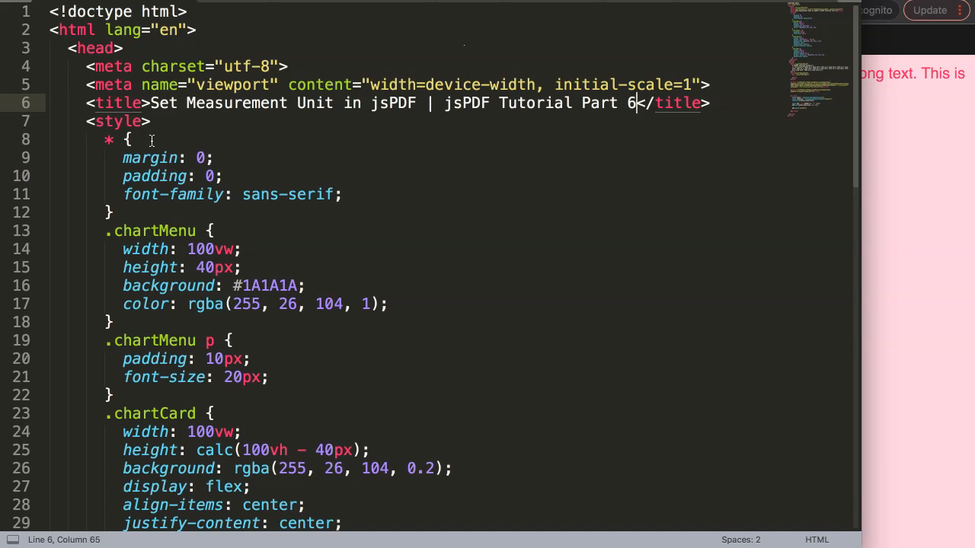
Append a '//ppi 72' comment to the A4 jsPDF creation line.
{"action": "scroll", "scroll_direction": "down", "scroll_amount": 3}
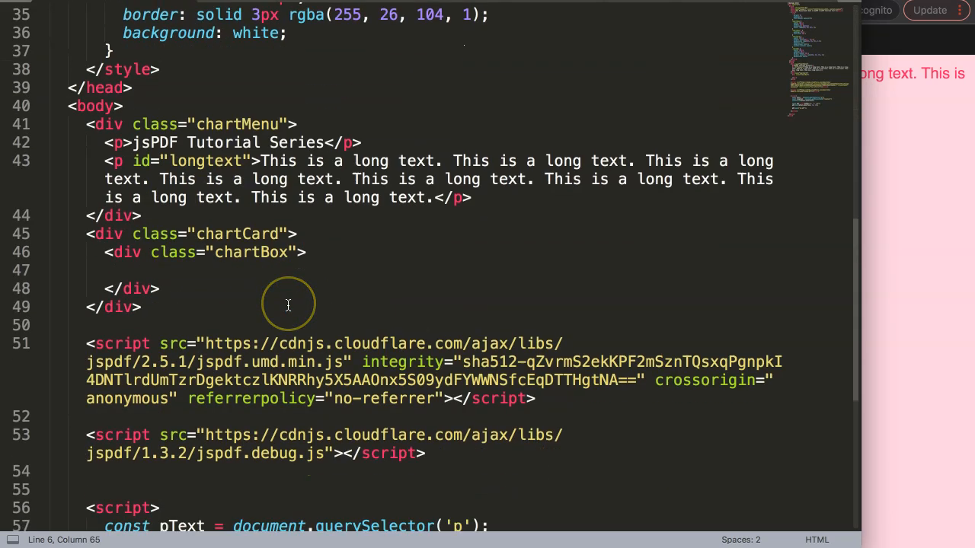
{"action": "scroll", "scroll_direction": "down", "scroll_amount": 3}
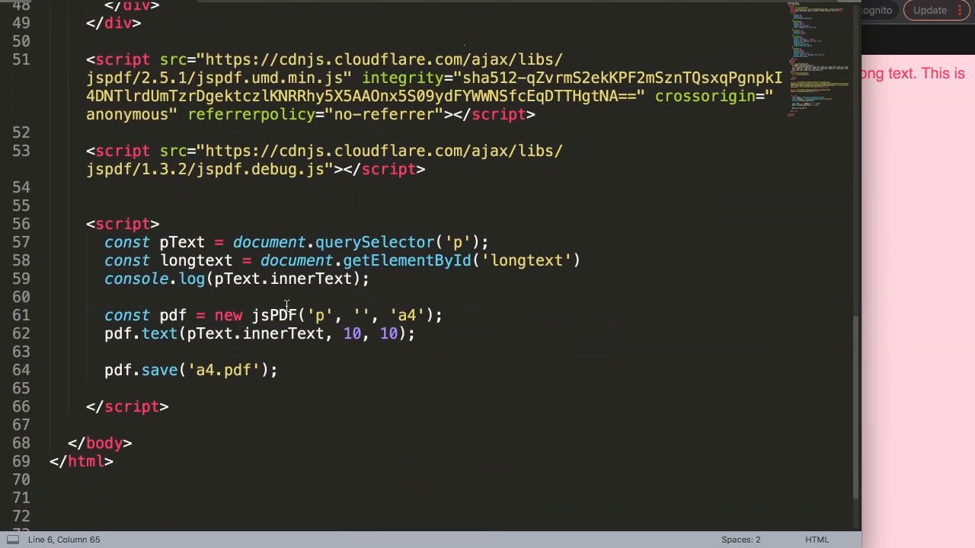
{"action": "mouse_move", "coordinate": [300, 300]}
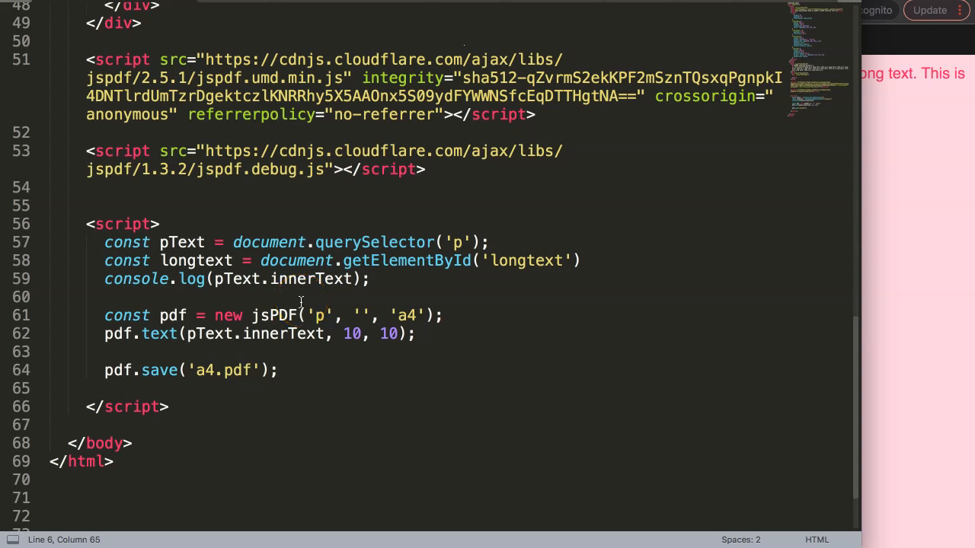
{"action": "double_click", "coordinate": [364, 316]}
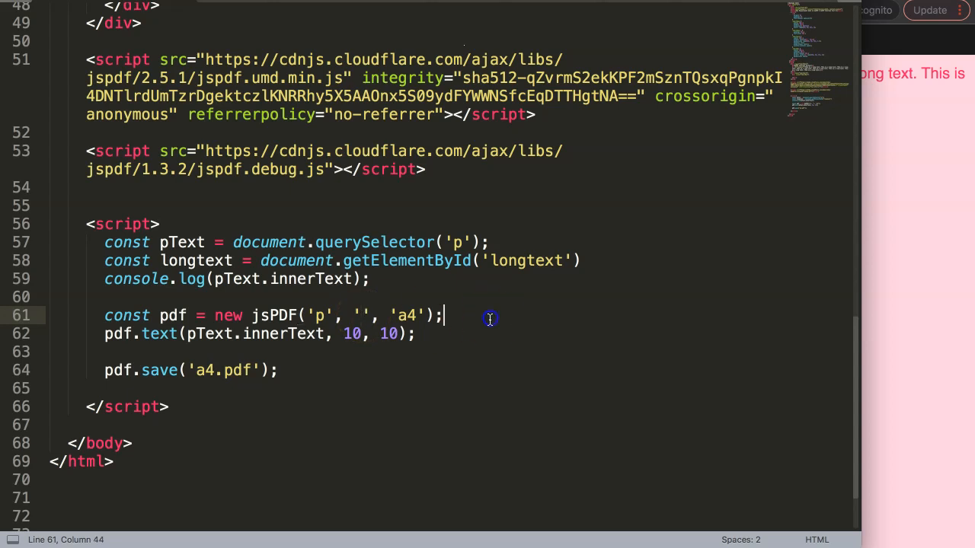
{"action": "type", "text": "//ppd"}
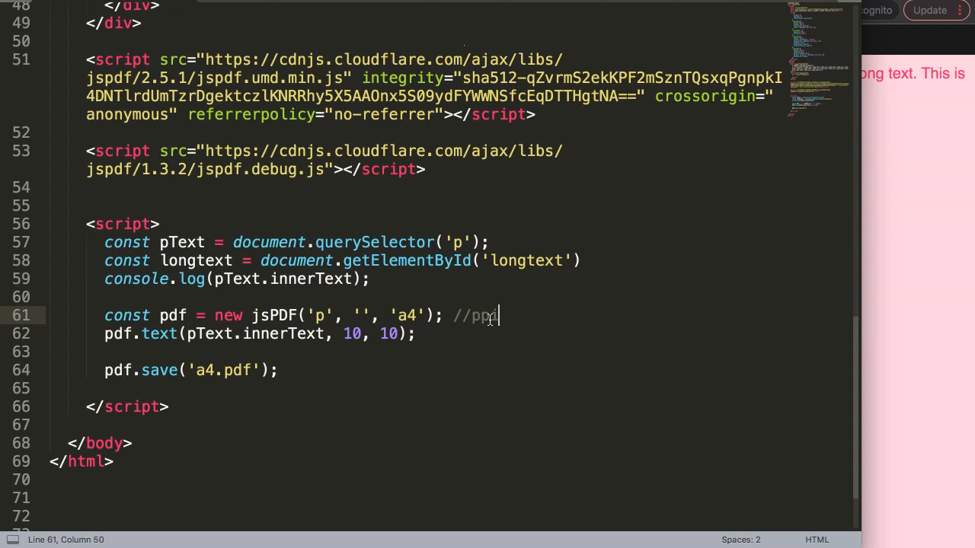
{"action": "type", "text": "\" \""}
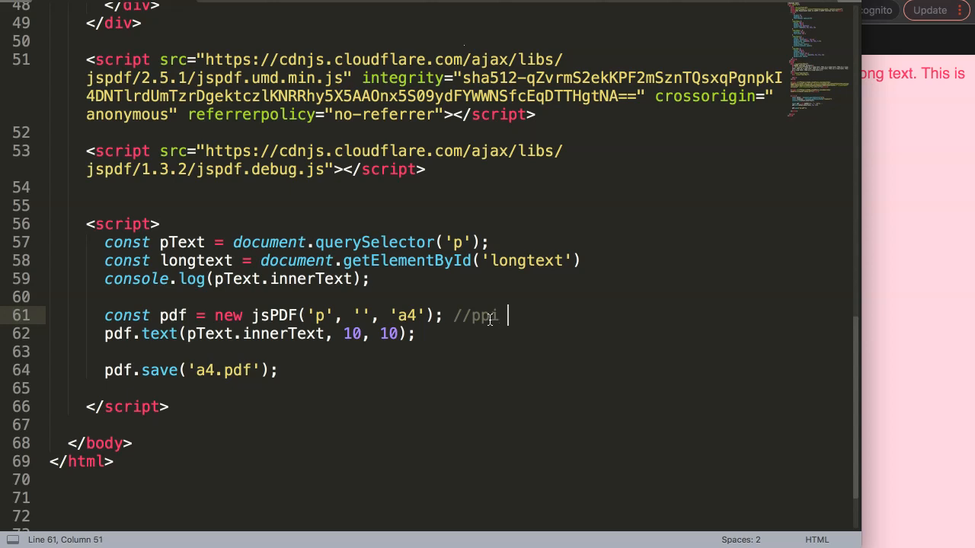
{"action": "type", "text": "72"}
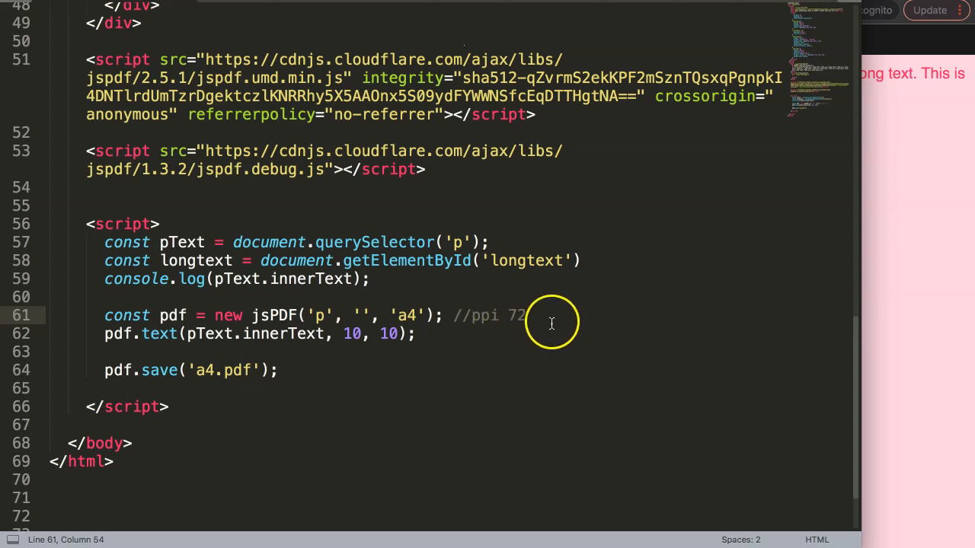
{"action": "double_click", "coordinate": [516, 315]}
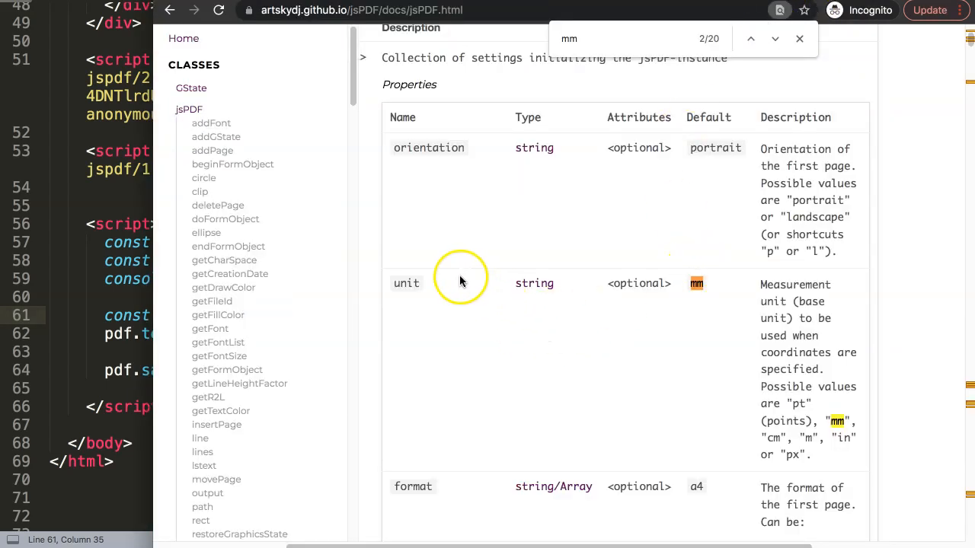
{"action": "mouse_move", "coordinate": [782, 324]}
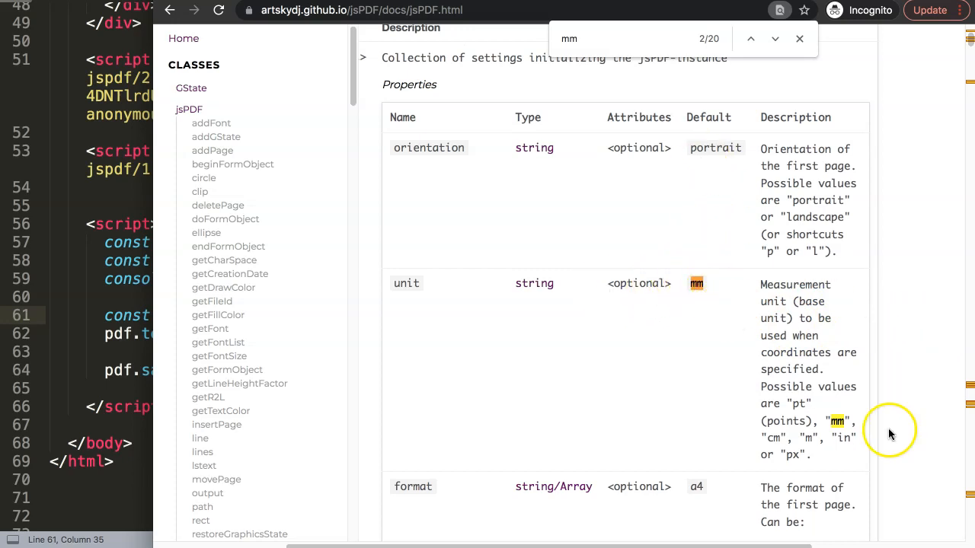
{"action": "mouse_move", "coordinate": [811, 466]}
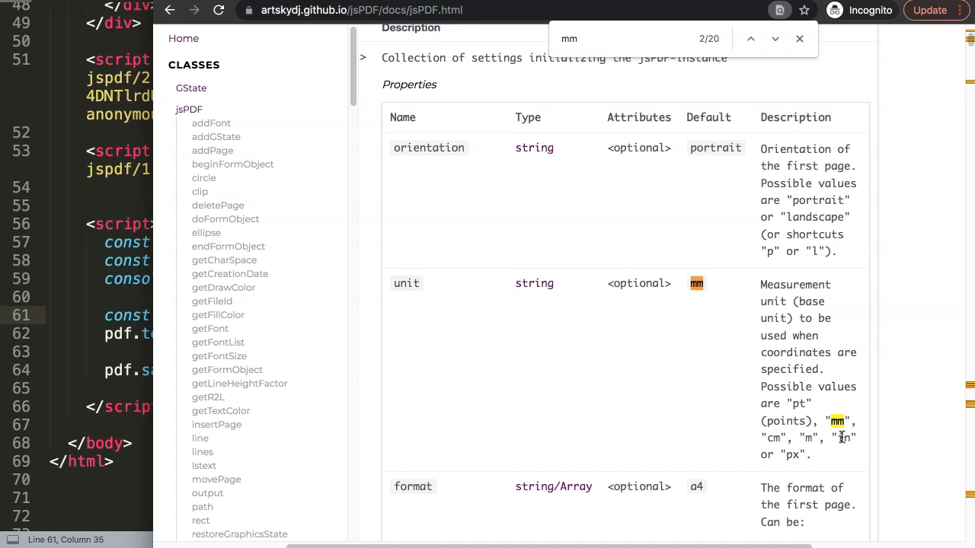
{"action": "mouse_move", "coordinate": [906, 444]}
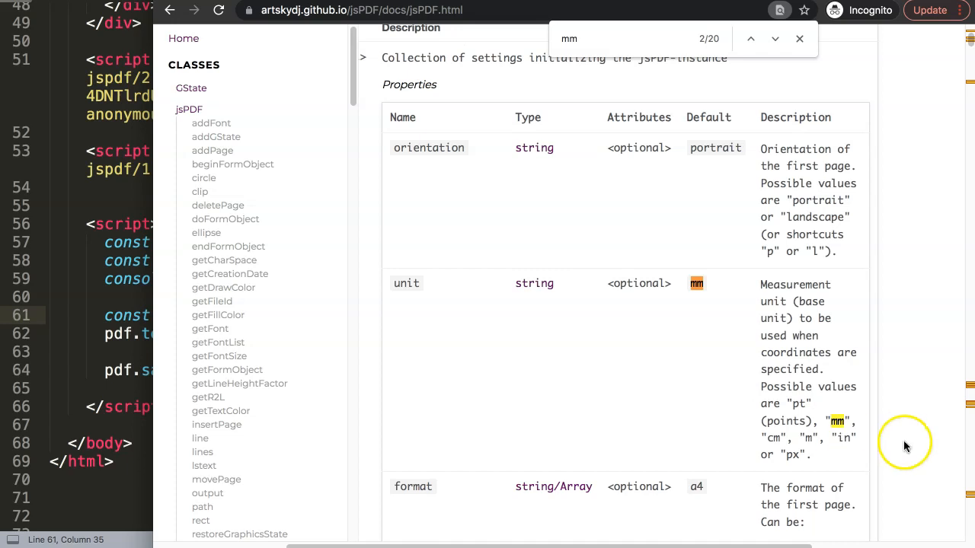
{"action": "mouse_move", "coordinate": [815, 450]}
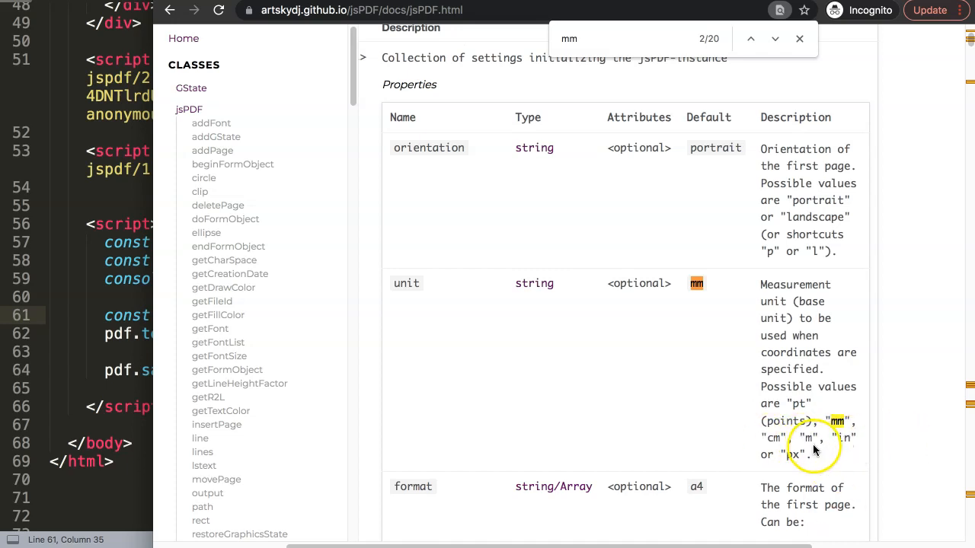
{"action": "mouse_move", "coordinate": [844, 438]}
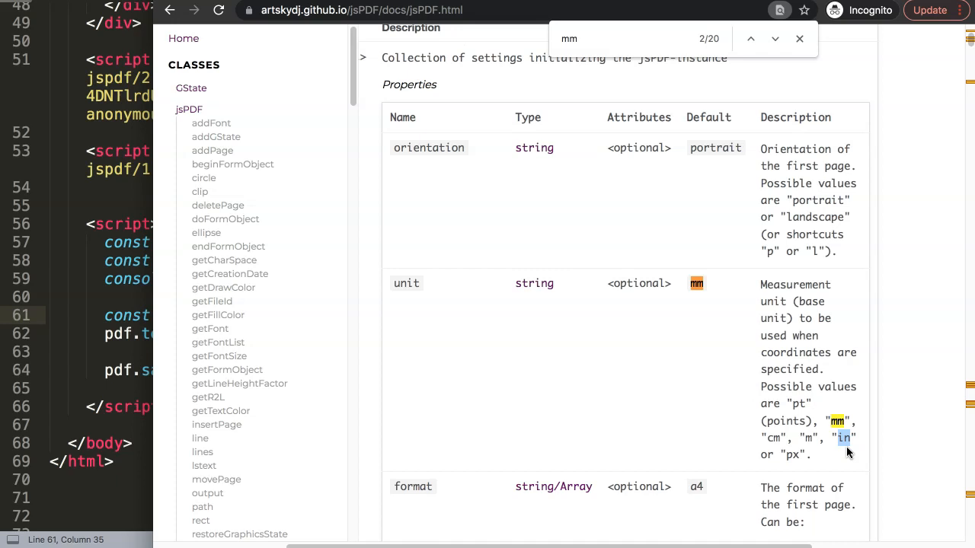
{"action": "mouse_move", "coordinate": [693, 445]}
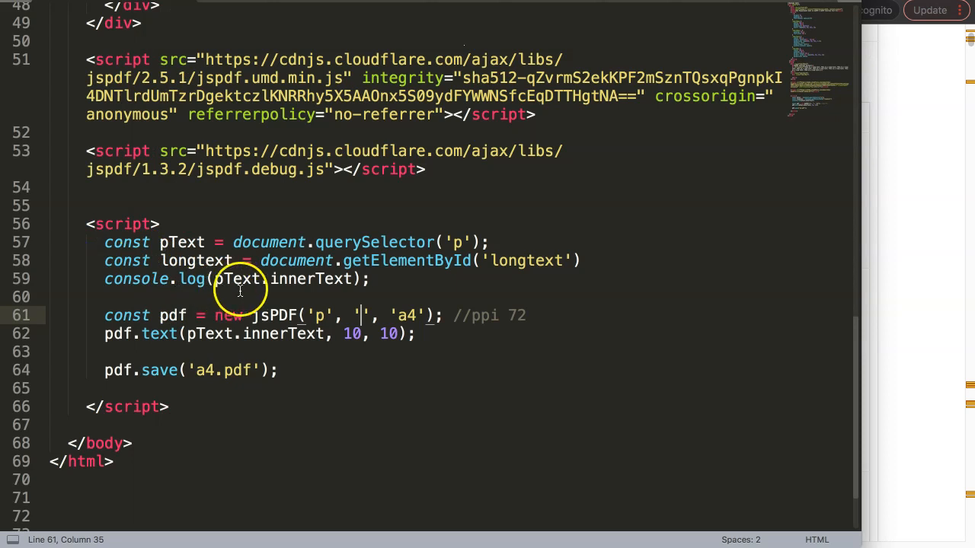
Place the cursor inside the empty unit string of the jsPDF creation line.
{"action": "double_click", "coordinate": [491, 315]}
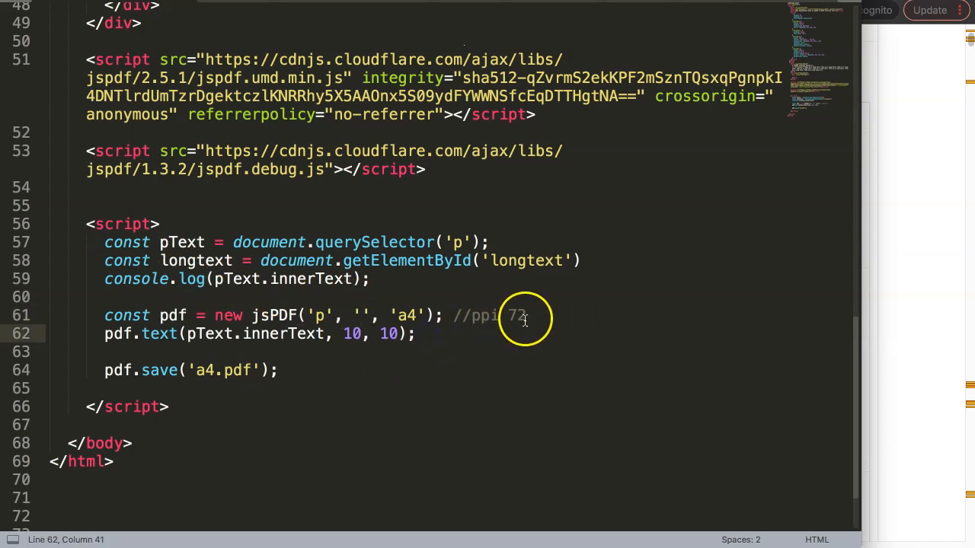
{"action": "left_click", "coordinate": [364, 316]}
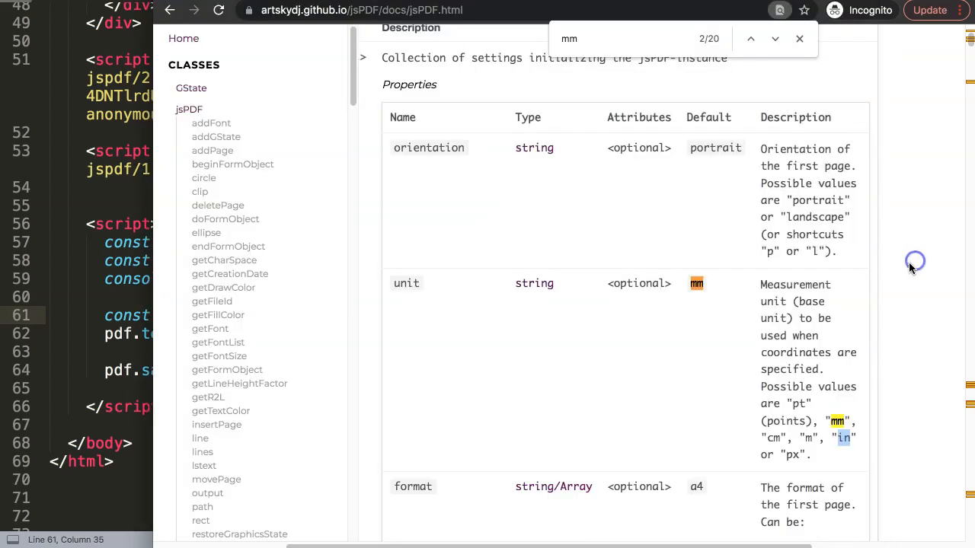
{"action": "mouse_move", "coordinate": [844, 445]}
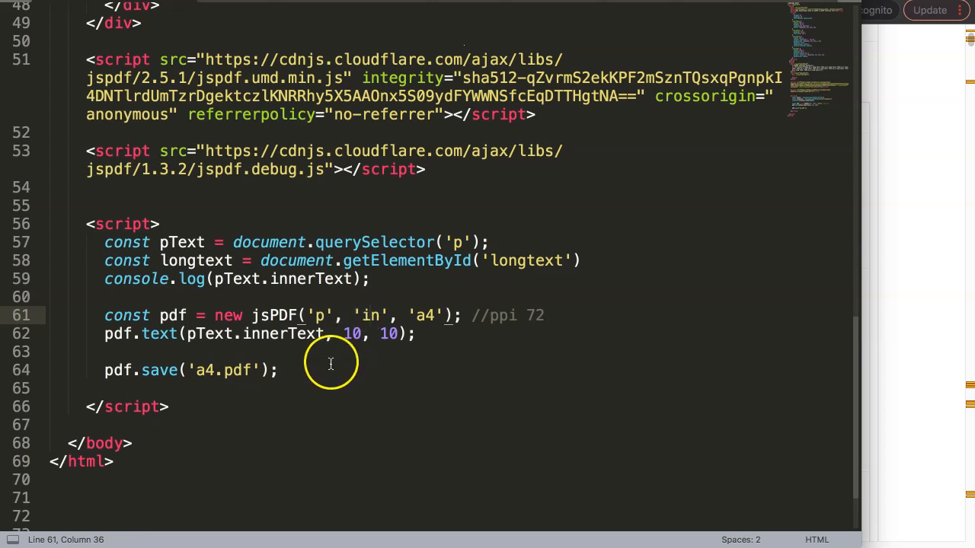
Type 'margin = 1; // 1 inch' on the line above pdf.save.
{"action": "type", "text": "maring"}
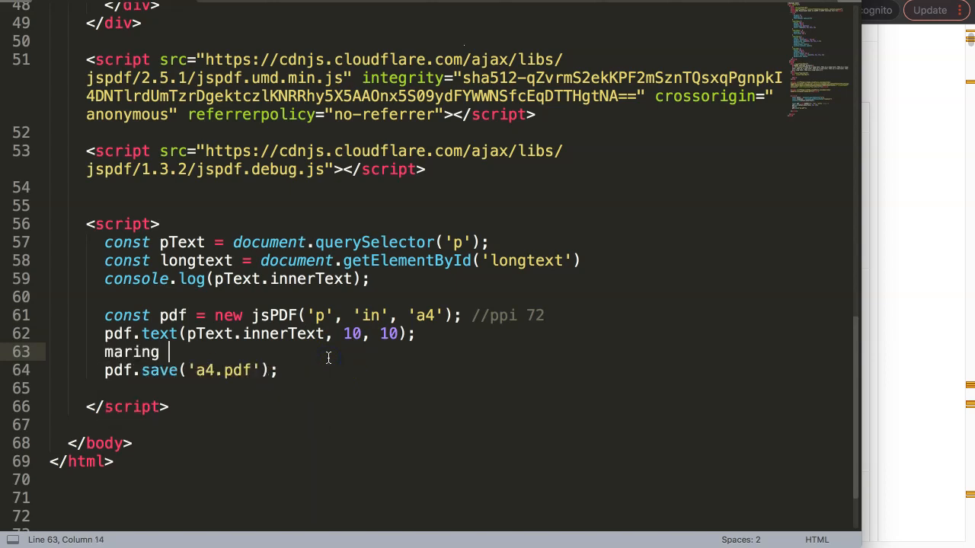
{"action": "type", "text": "margin"}
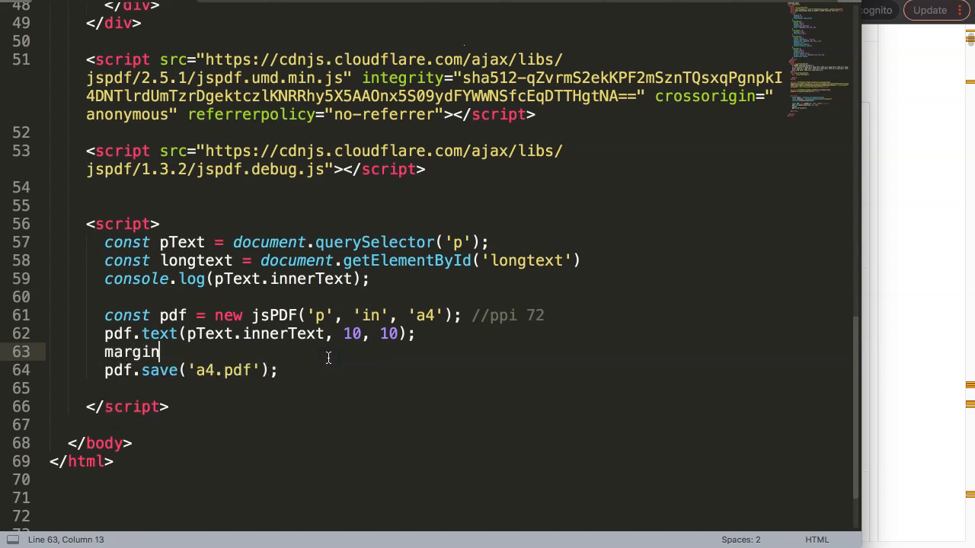
{"action": "type", "text": "= 1"}
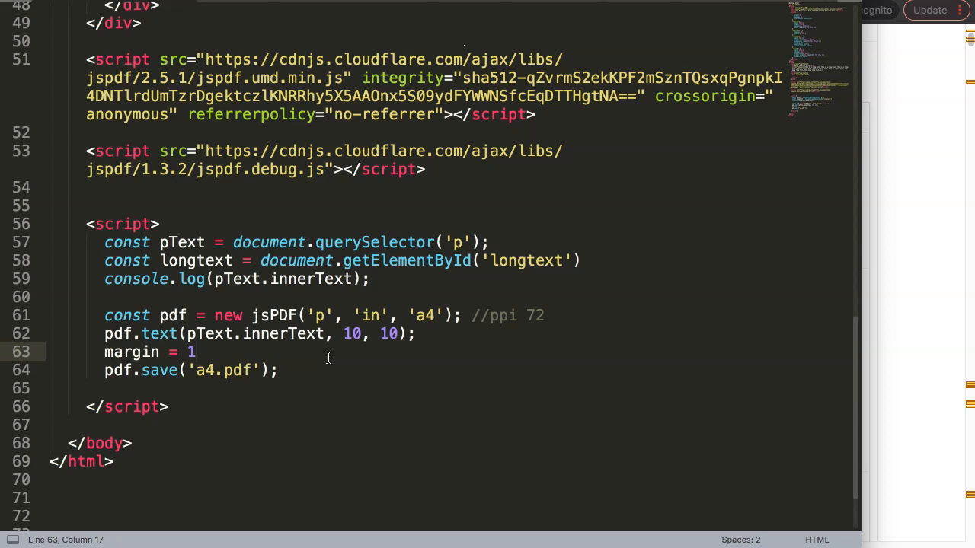
{"action": "type", "text": "; //"}
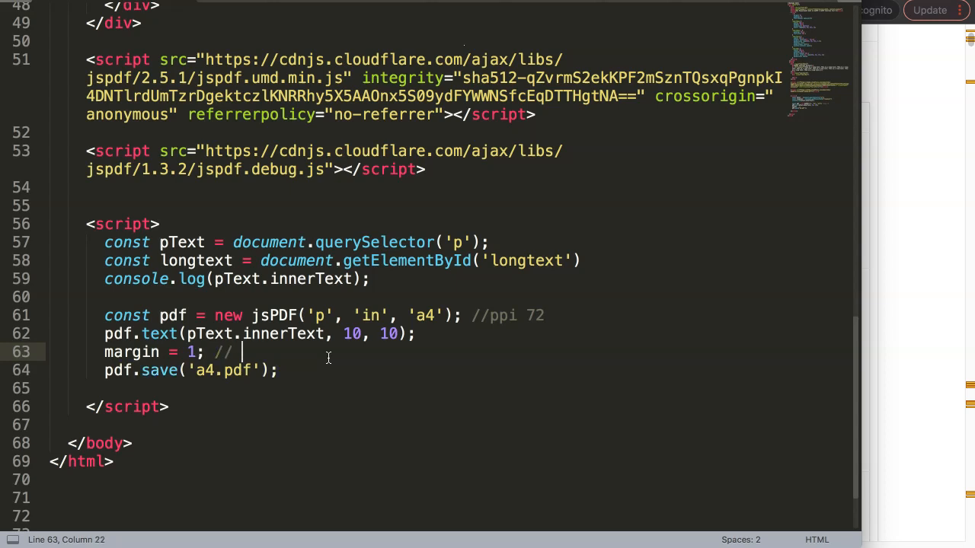
{"action": "type", "text": "1 inch"}
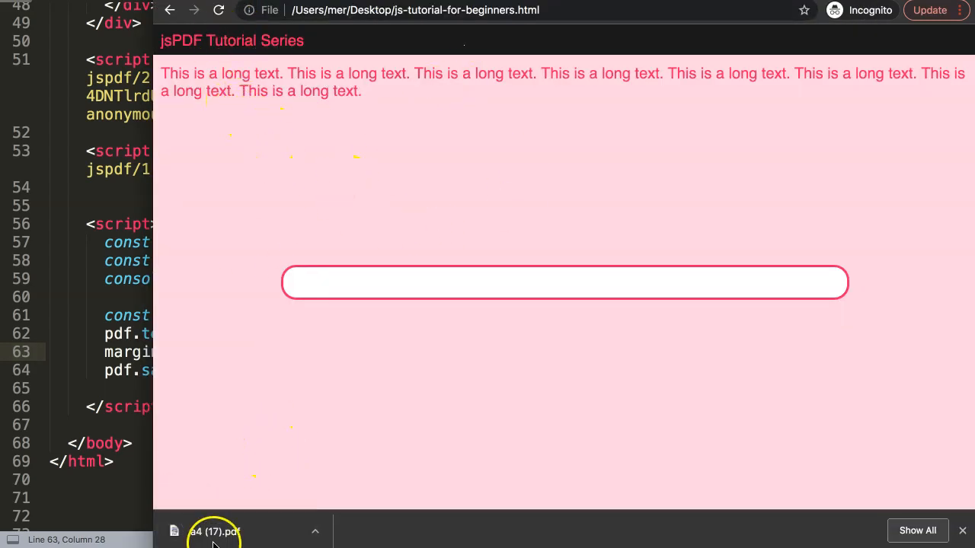
Open a4 (17).pdf from Chrome's download bar to view the blank page.
{"action": "left_click", "coordinate": [214, 531]}
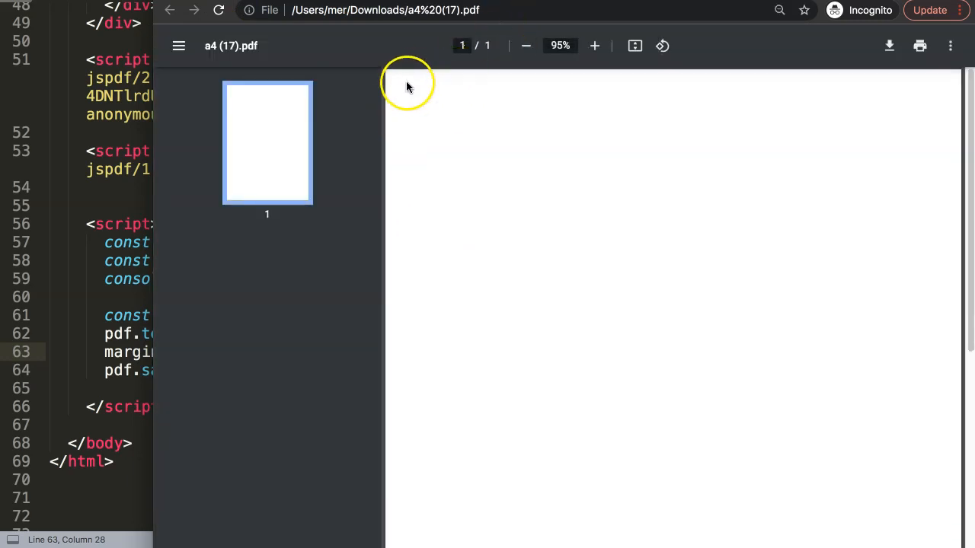